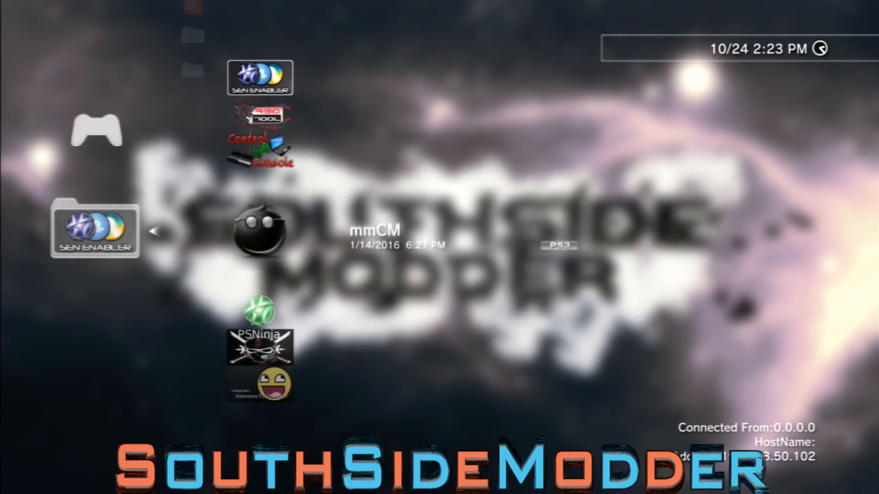
Launch SEN Enabler 6.1.0 from the XMB Game column
click(260, 77)
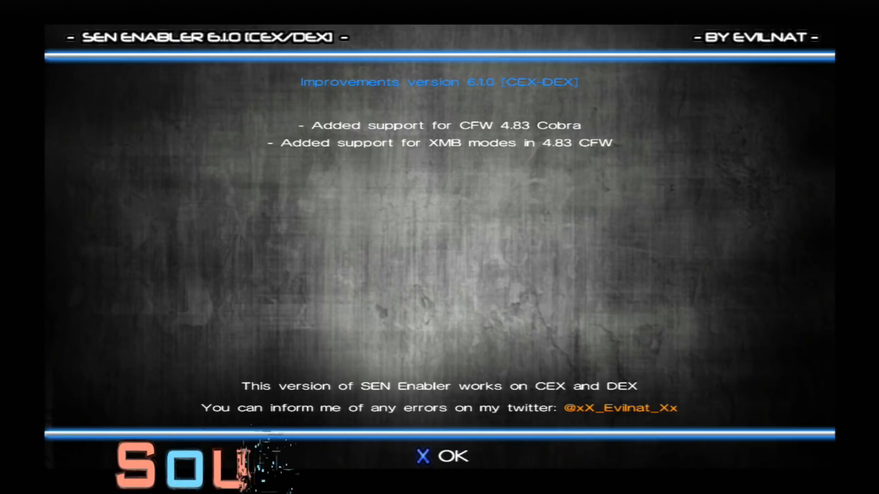
Dismiss the 6.1.0 improvements notes and choose 'Enable SEN access'
click(442, 456)
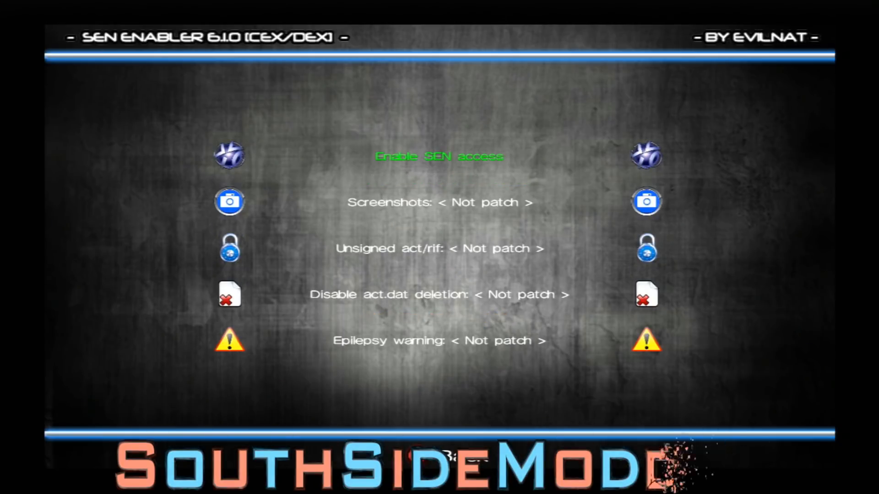
click(438, 156)
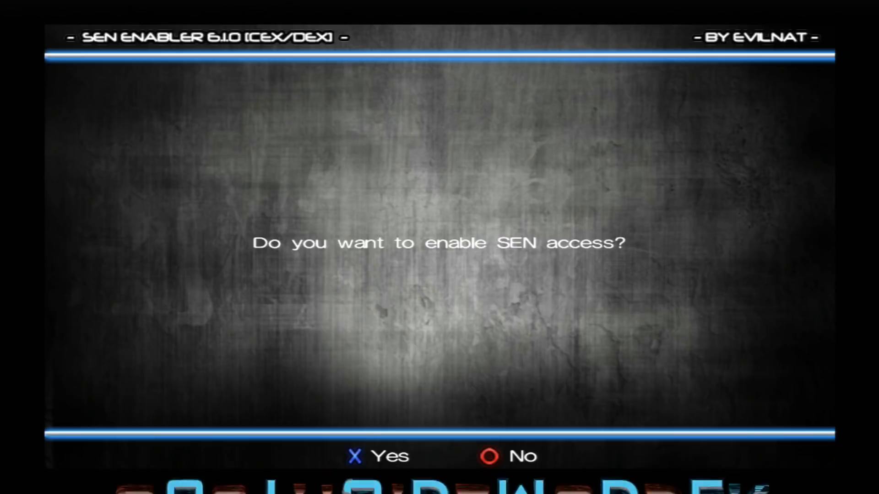
Confirm enabling SEN access, reboot the console, and choose PlayStation Network Sign In
click(372, 456)
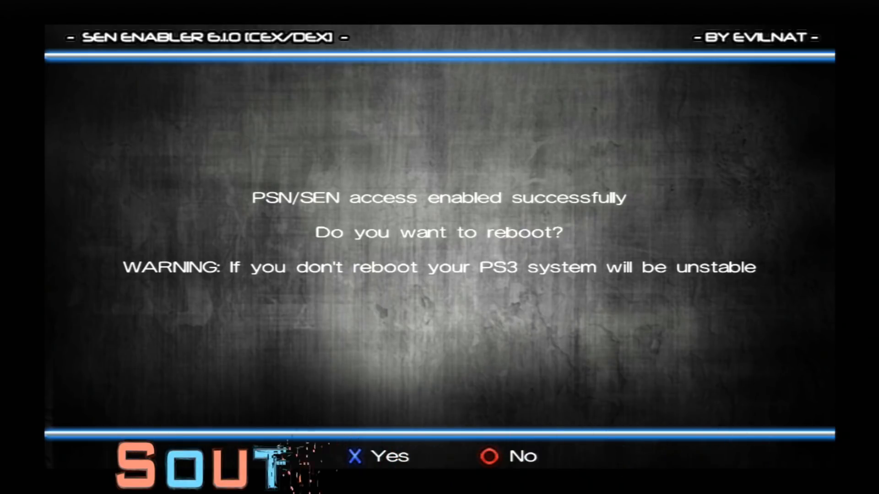
click(377, 456)
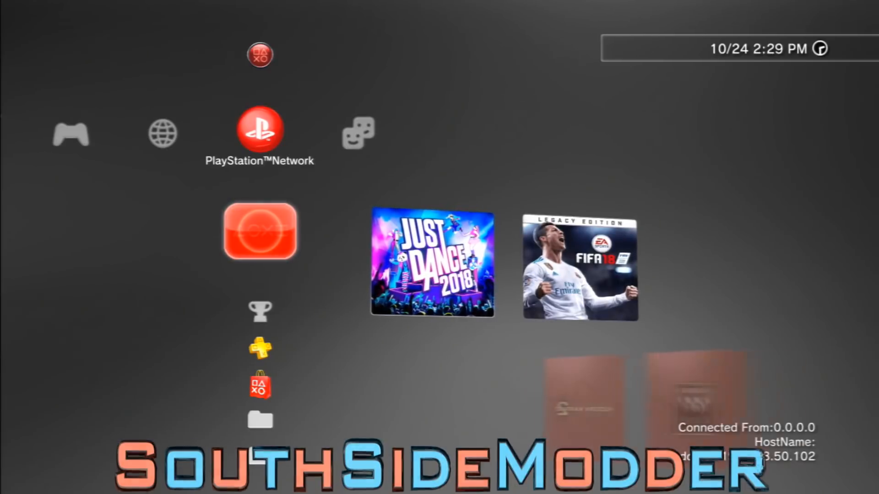
click(260, 129)
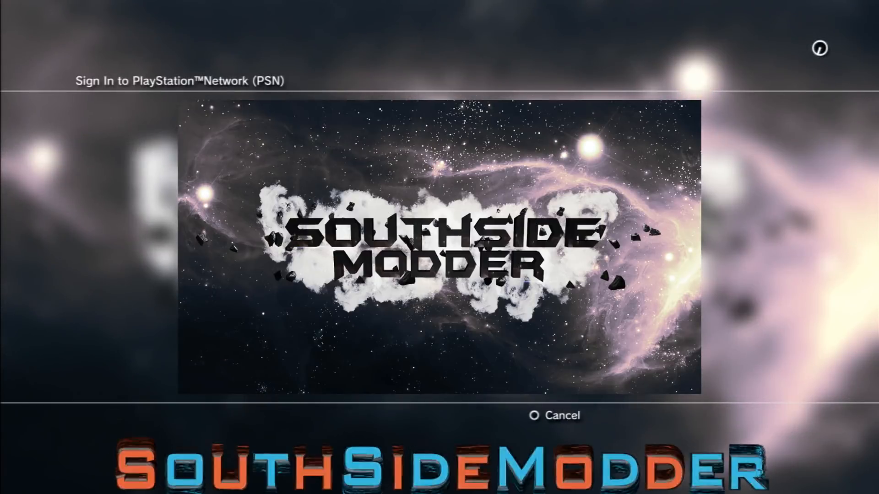